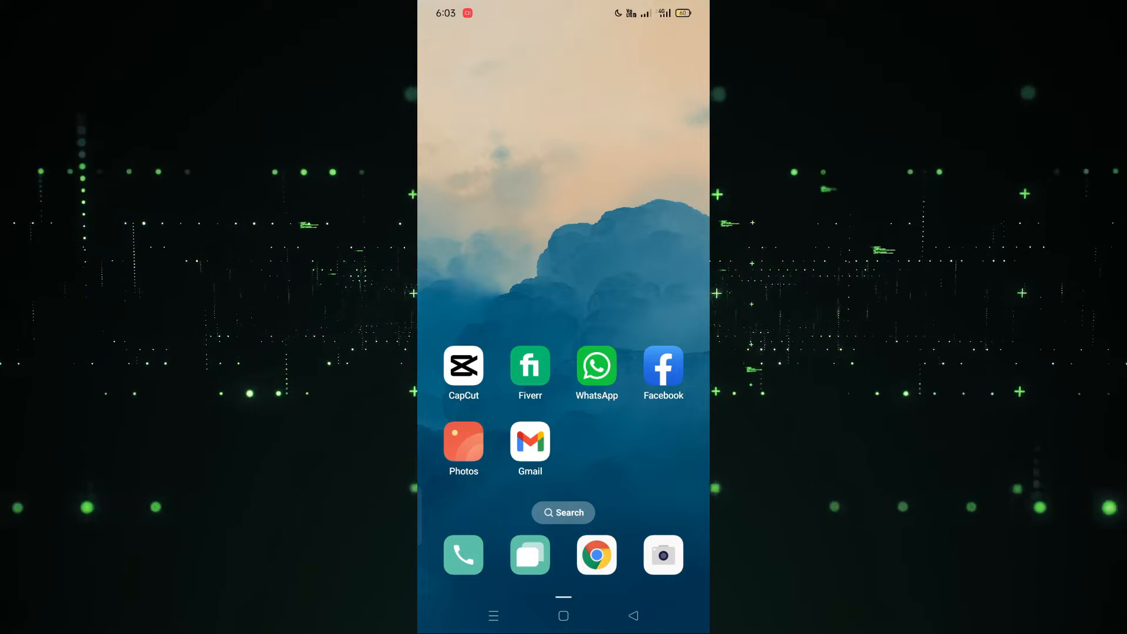
Launch Google Play Store from the home screen to its Apps page.
{"action": "scroll", "scroll_direction": "up", "scroll_amount": 3}
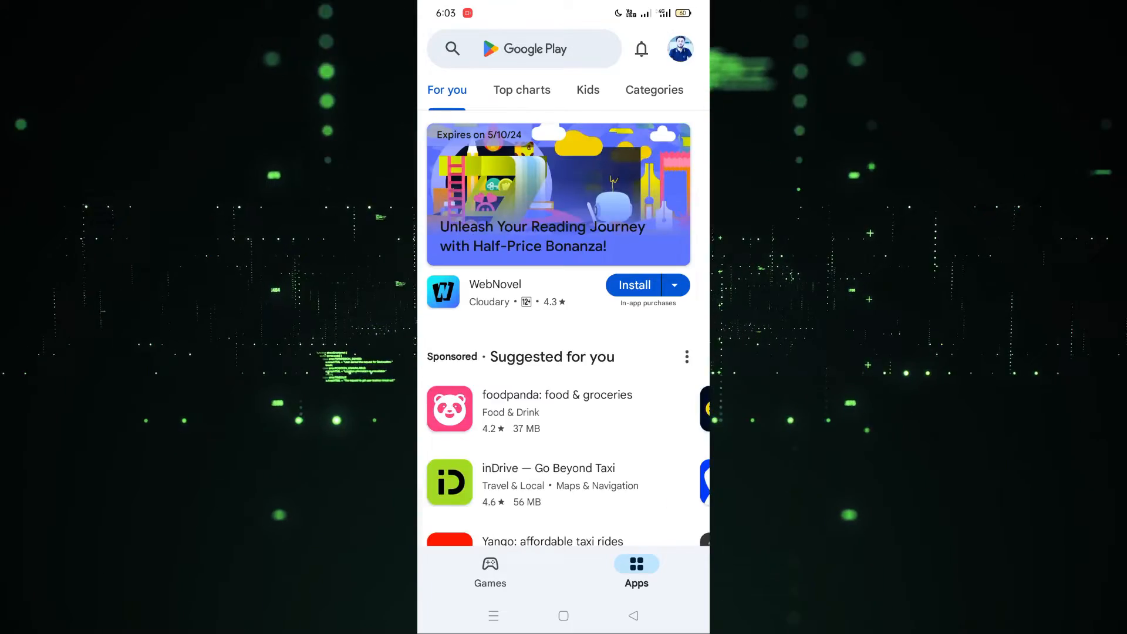
Search the store for 'adobe Photoshop' to reach the Photoshop Express listing.
{"action": "left_click", "coordinate": [532, 48]}
{"action": "type", "text": "adobe"}
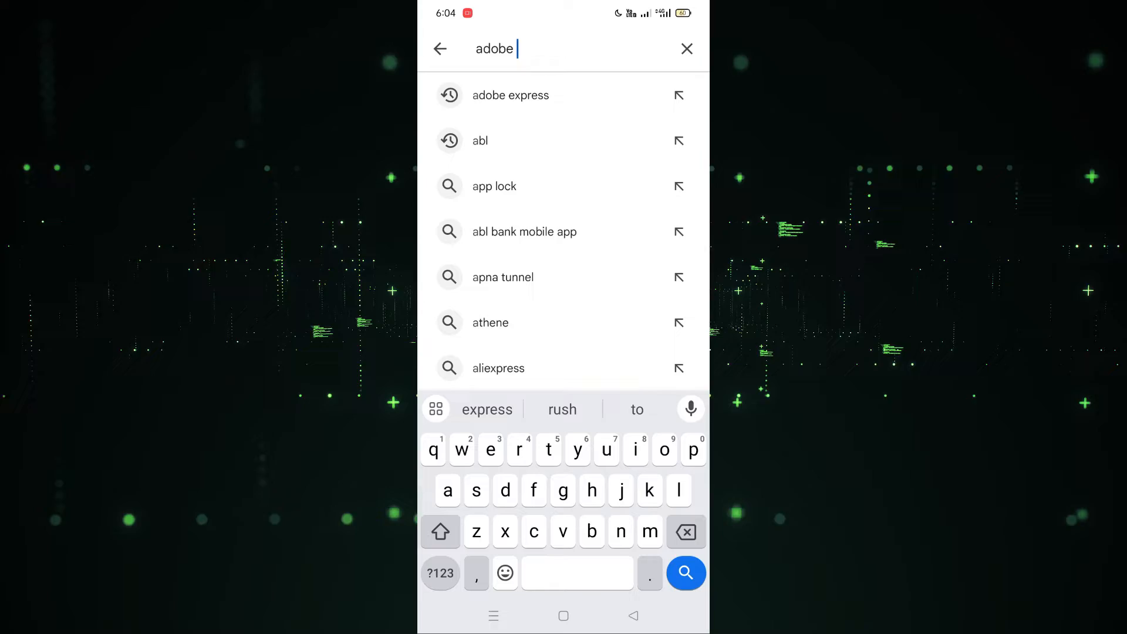
{"action": "type", "text": "photoshop"}
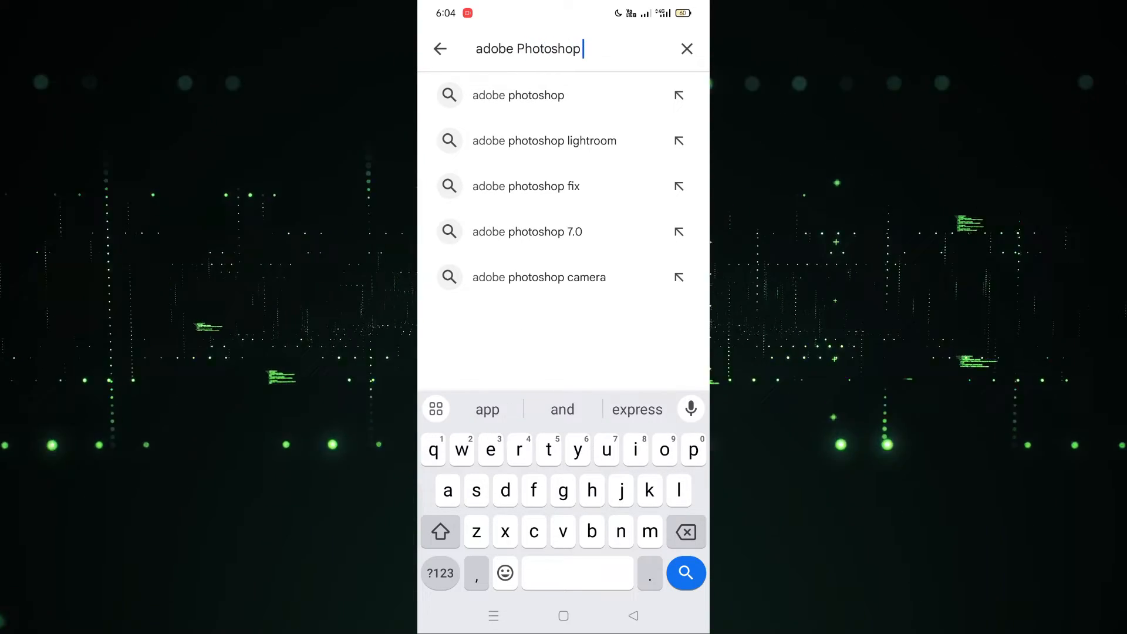
{"action": "left_click", "coordinate": [683, 573]}
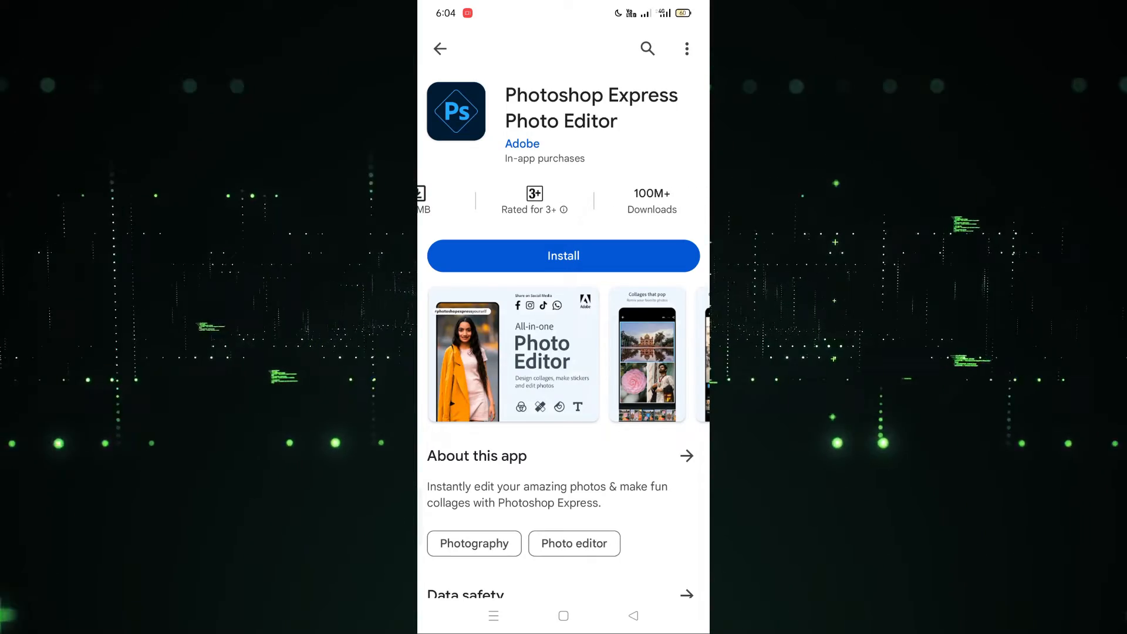
Review the Photoshop Express Photo Editor details and begin its install, now Pending.
{"action": "scroll", "scroll_direction": "down", "scroll_amount": 3}
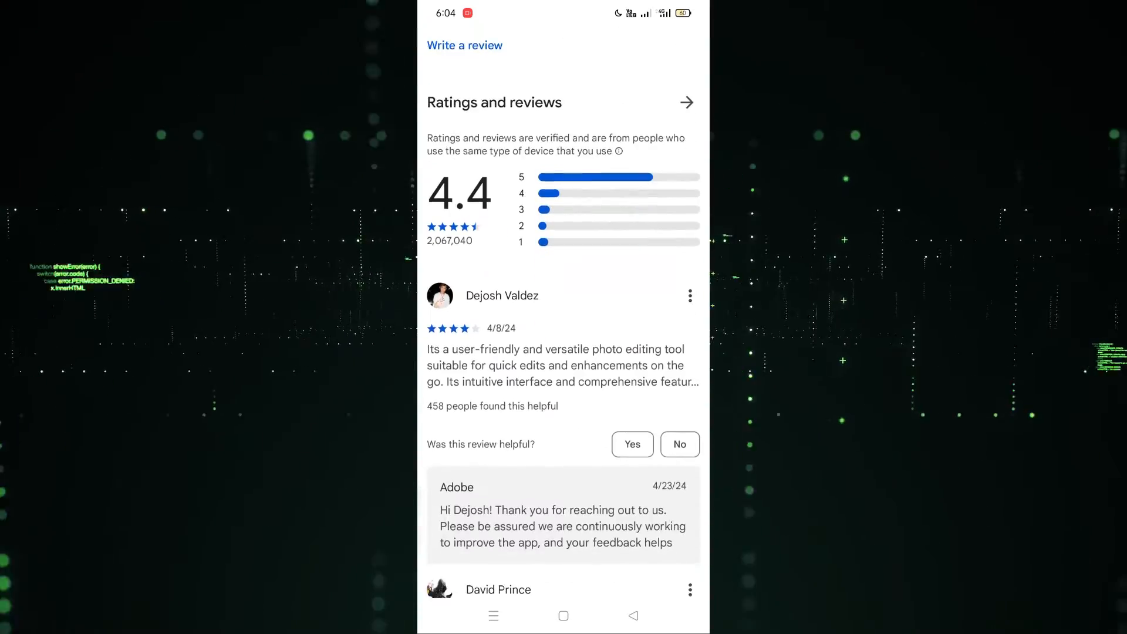
{"action": "scroll", "scroll_direction": "down", "scroll_amount": 3}
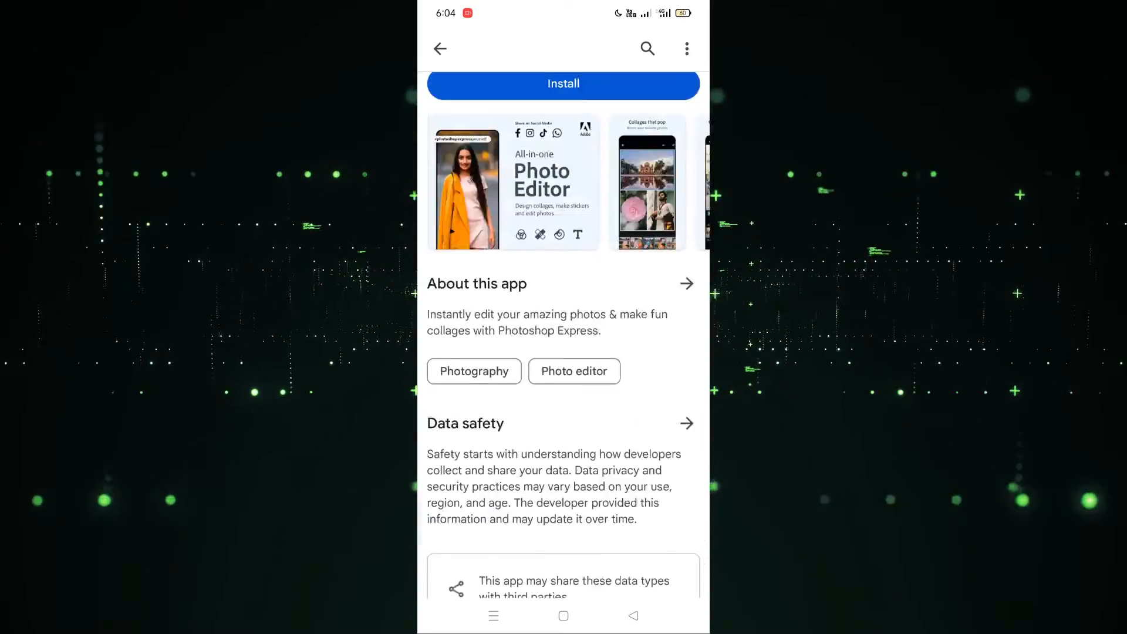
{"action": "left_click", "coordinate": [563, 83]}
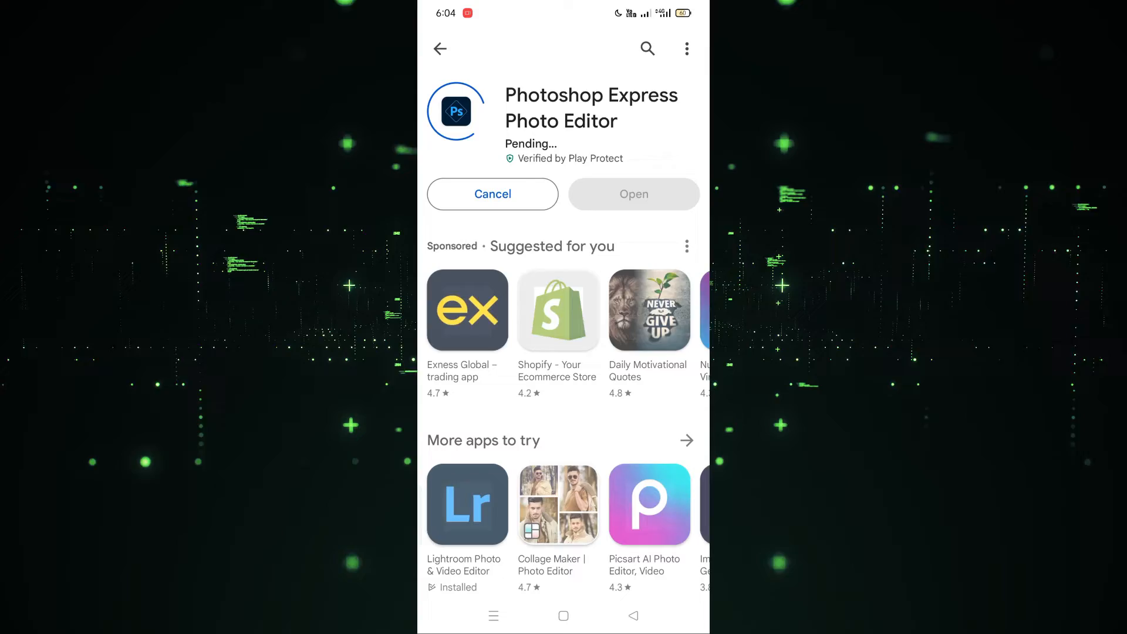